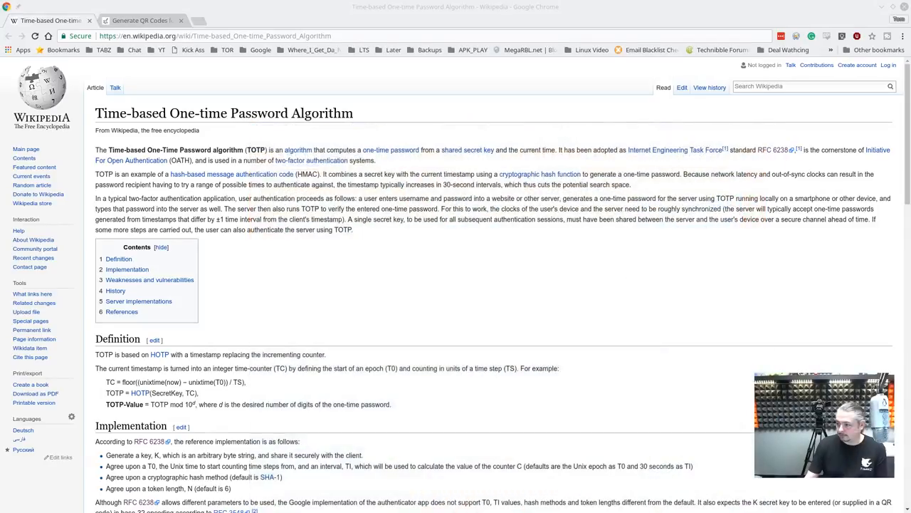
scroll(down, 3)
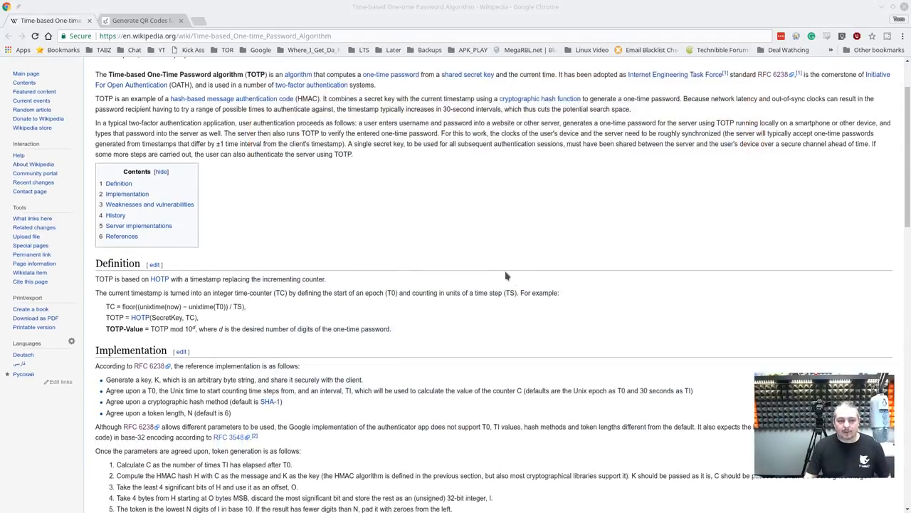
scroll(down, 3)
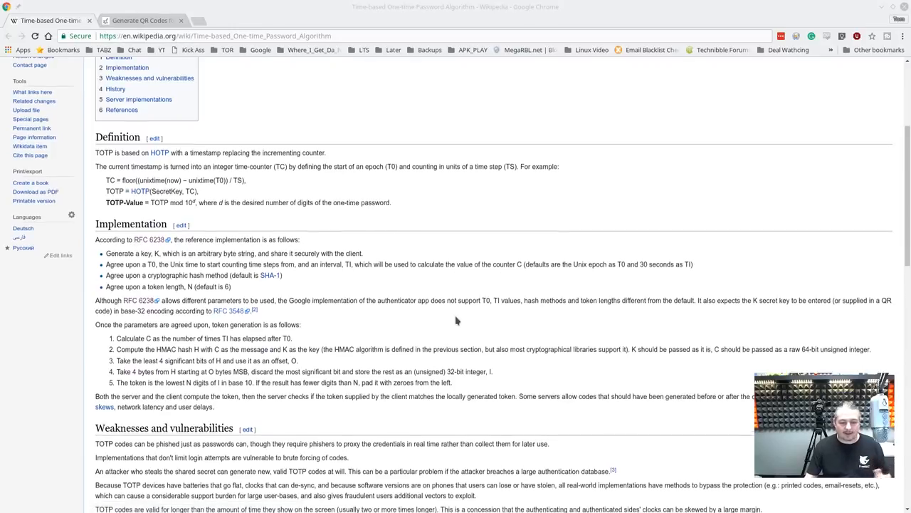
scroll(up, 3)
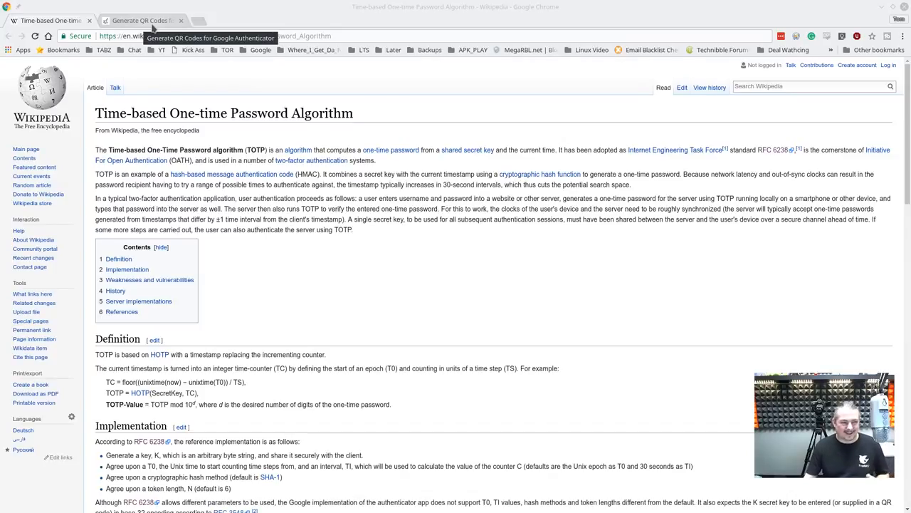
click(140, 20)
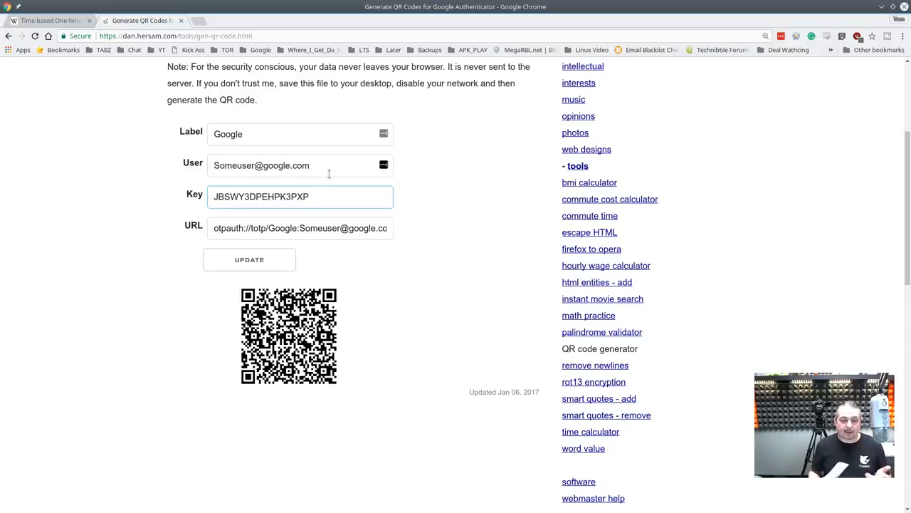
click(308, 197)
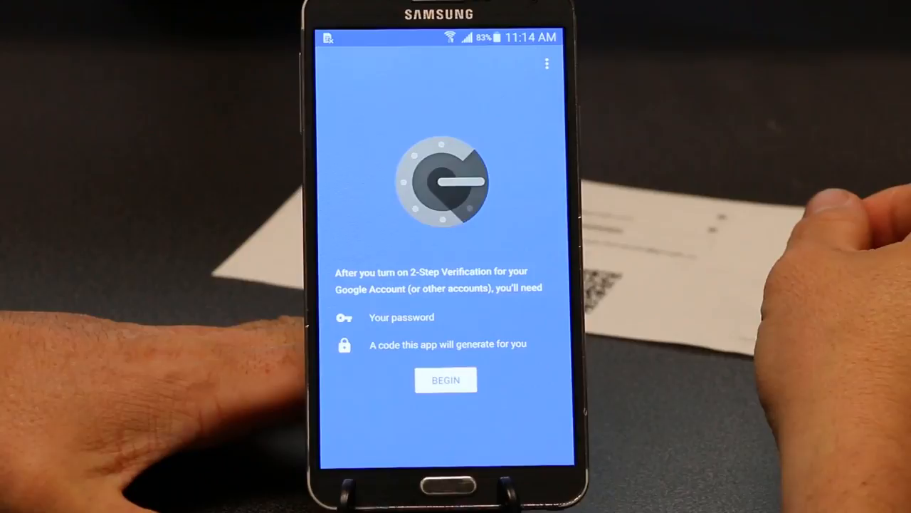
Step: Begin account setup in Google Authenticator and pick 'Scan a barcode'
click(446, 379)
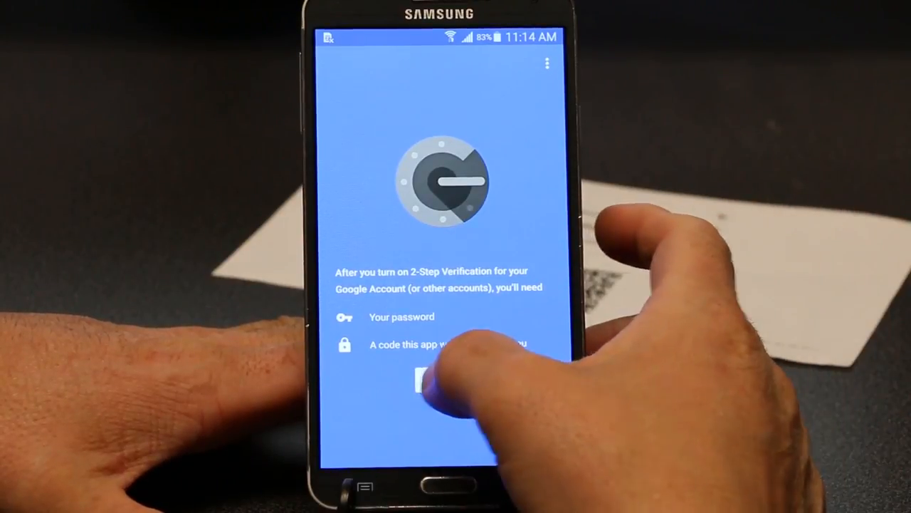
click(440, 385)
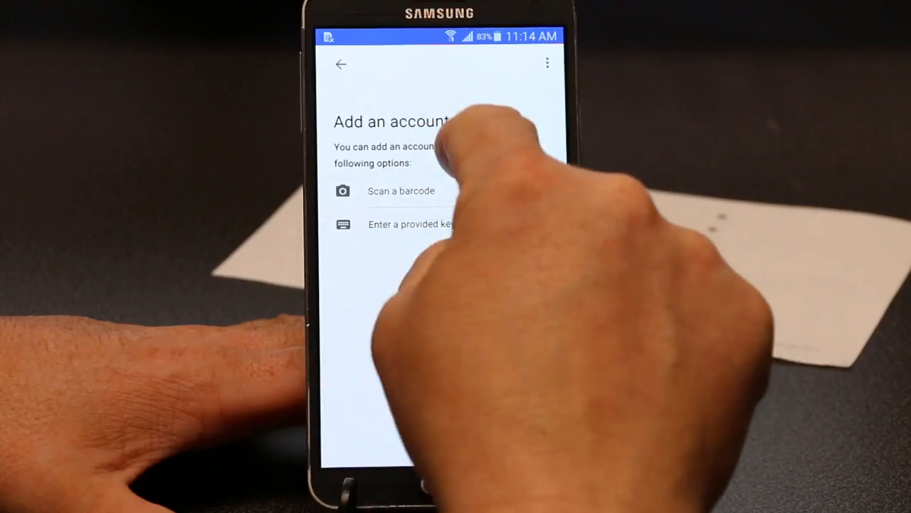
click(400, 190)
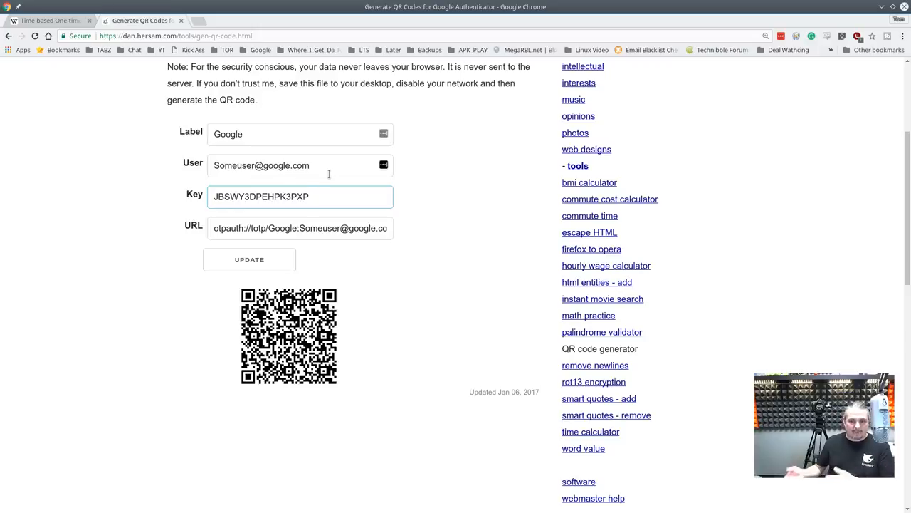
click(309, 197)
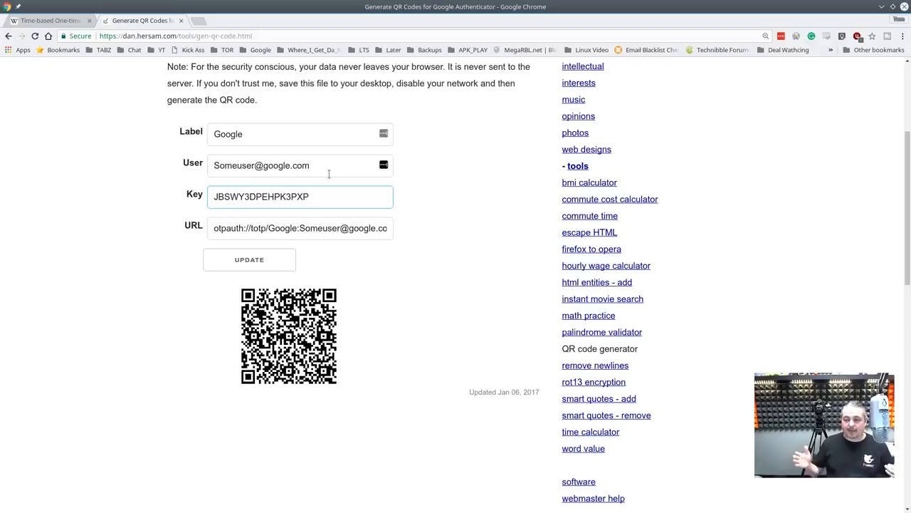
click(299, 196)
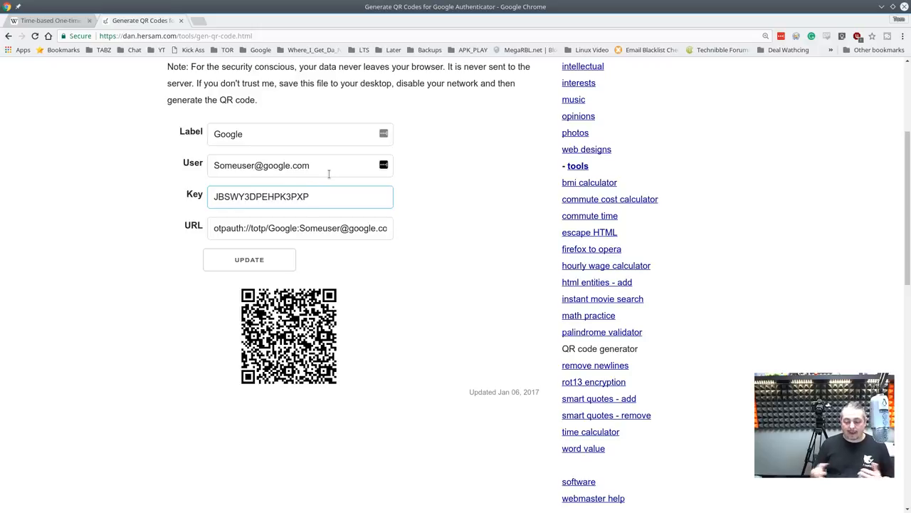
click(309, 197)
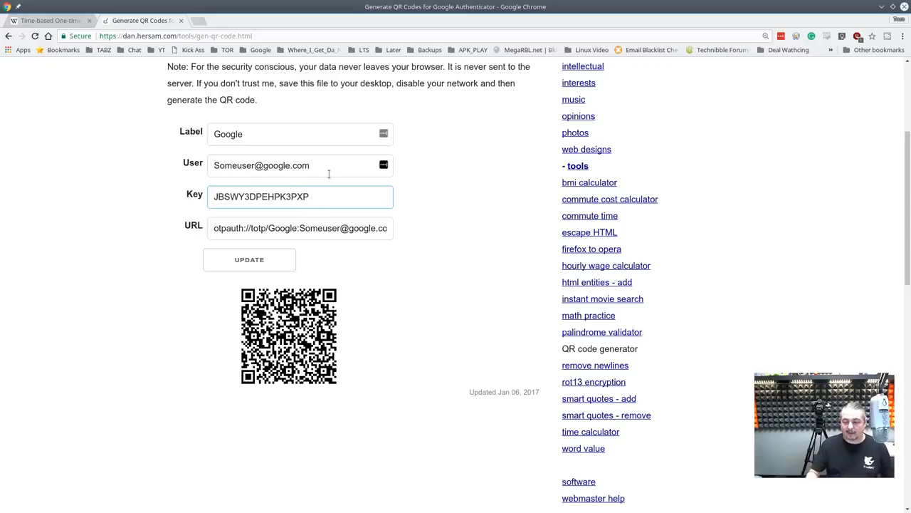
click(310, 197)
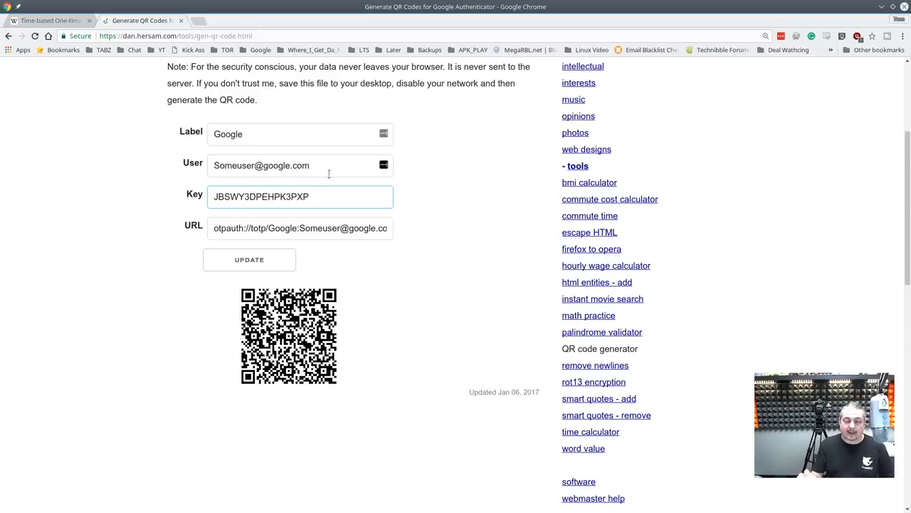
click(309, 197)
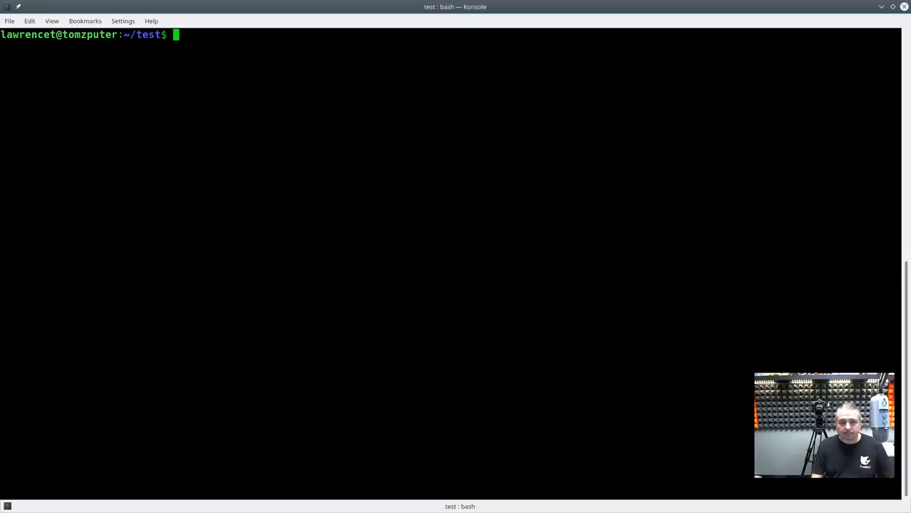
Step: Open totp.sh with 'vim totp.sh' and scroll through its token-generation code
text(vim totp.sh)
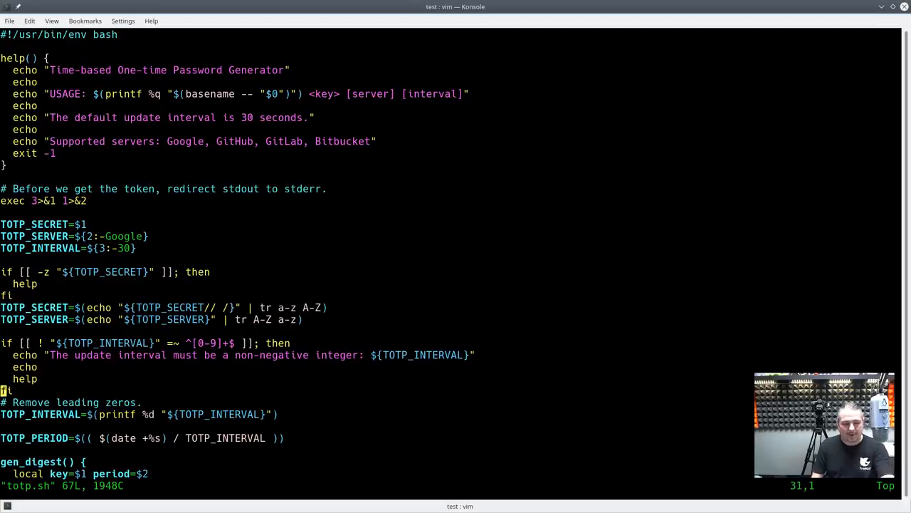
scroll(down, 3)
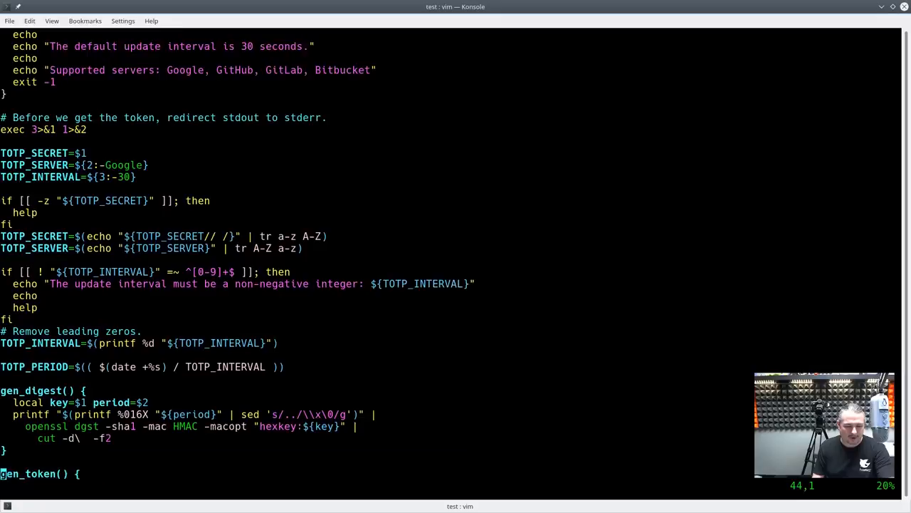
scroll(down, 3)
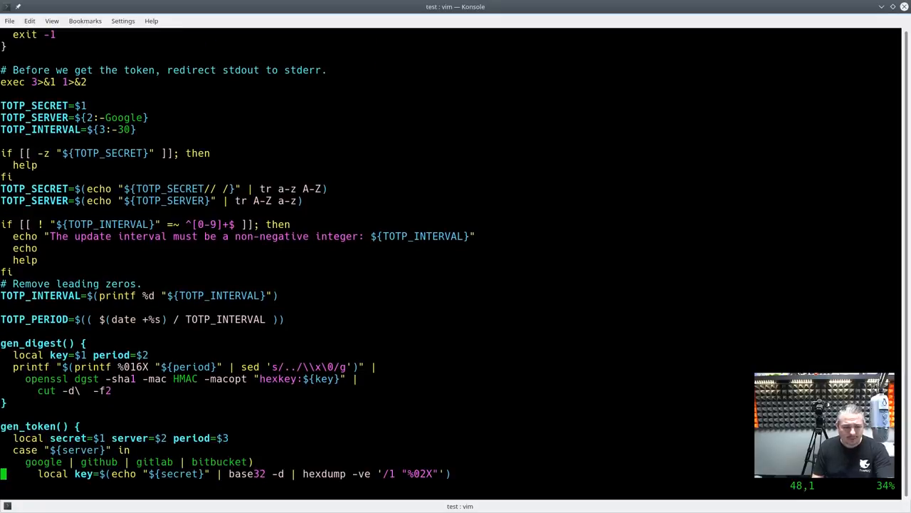
scroll(down, 3)
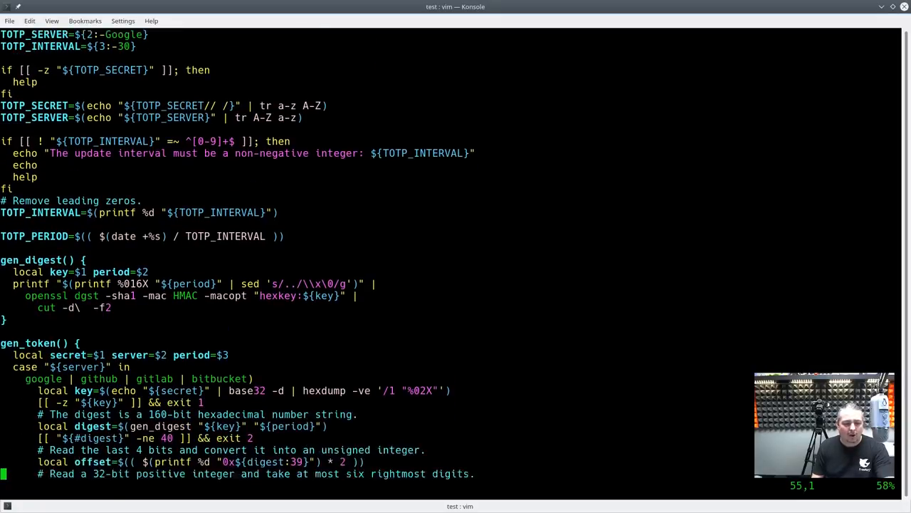
scroll(down, 3)
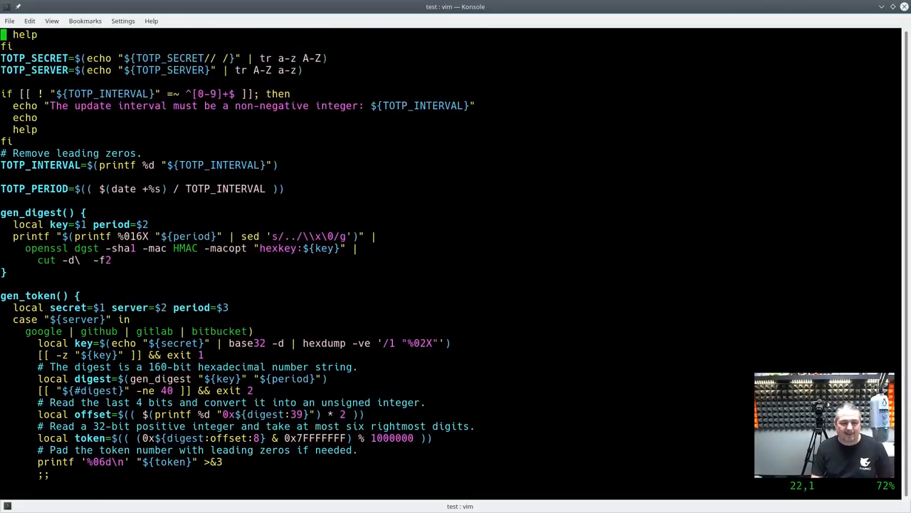
scroll(up, 3)
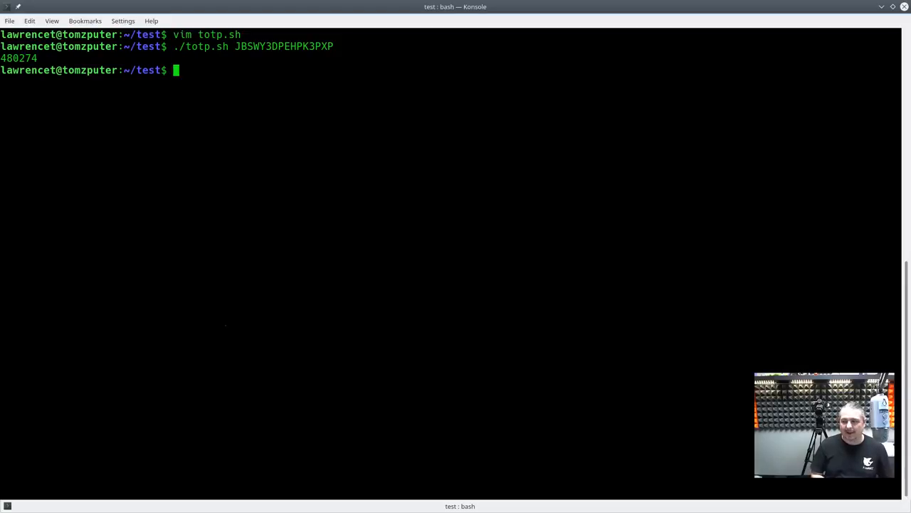
mouse_move(305, 56)
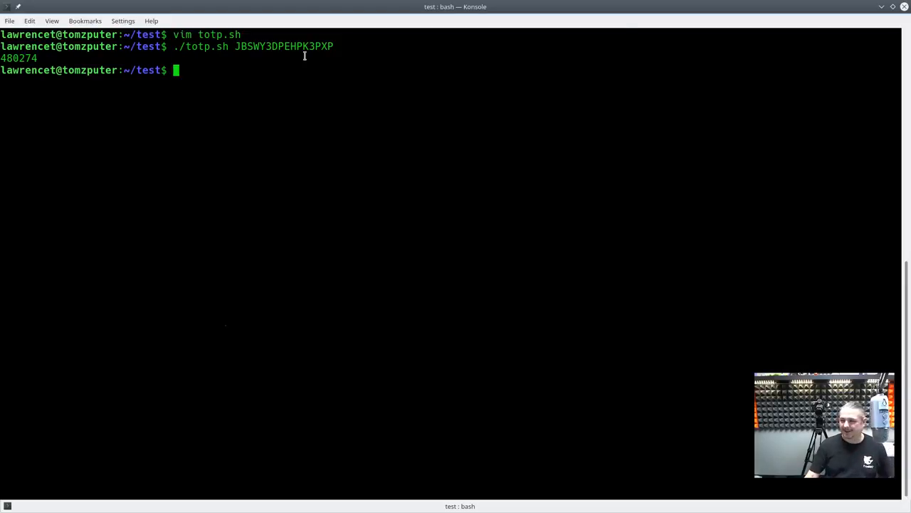